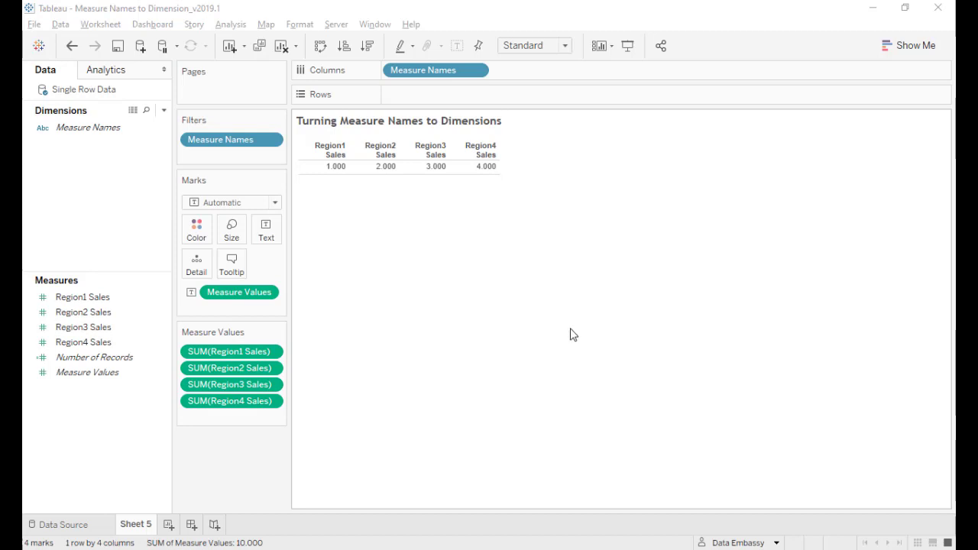
Plot Measure Values on Rows as a bar chart of the four region sales, with value labels
click(88, 127)
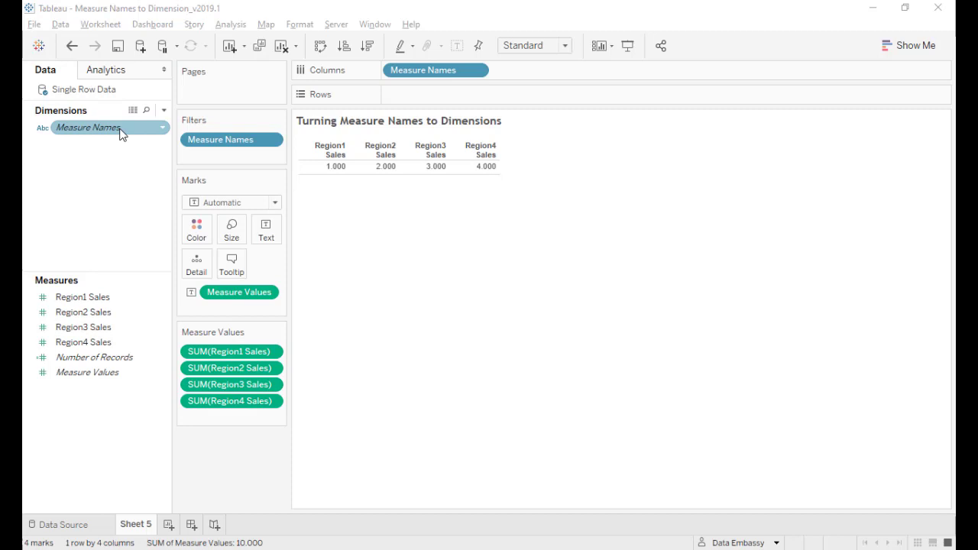
mouse_move(609, 186)
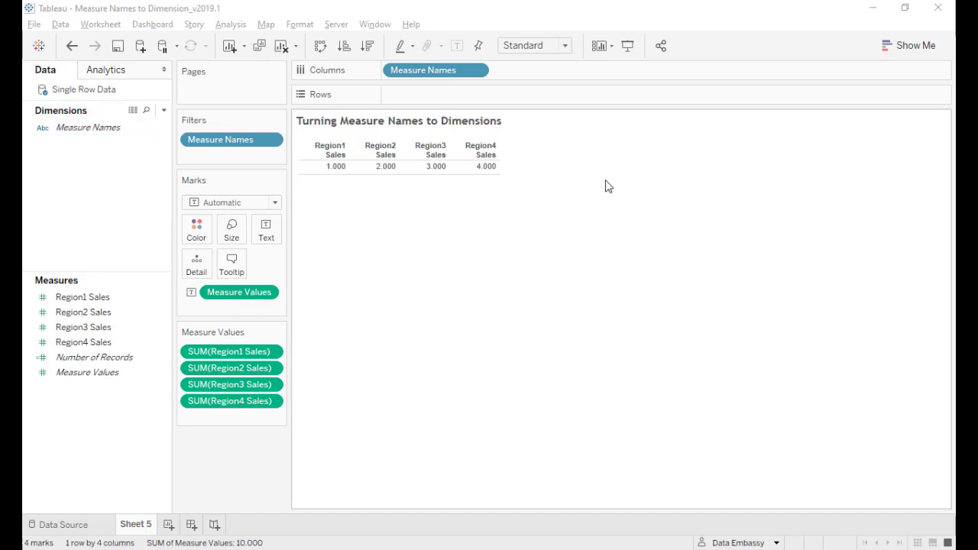
mouse_move(543, 187)
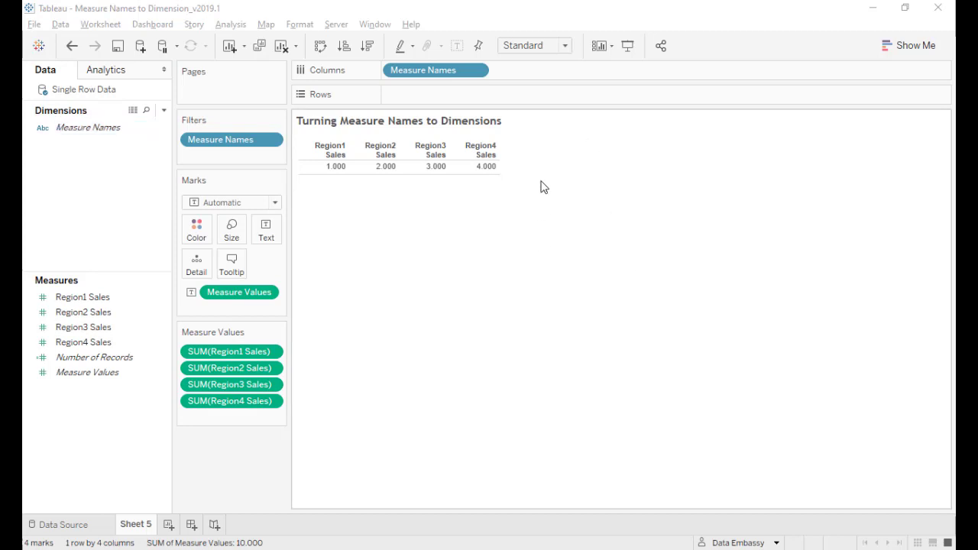
mouse_move(554, 200)
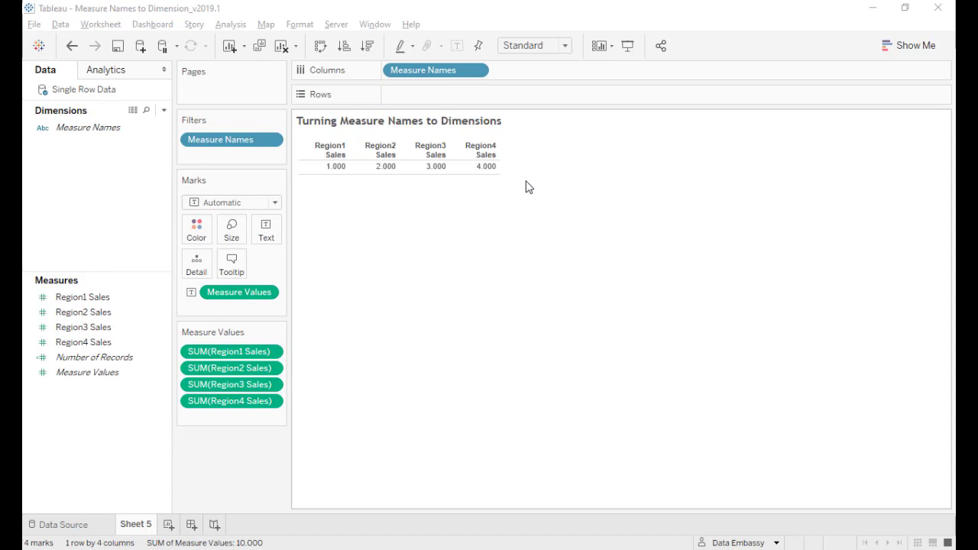
mouse_move(380, 166)
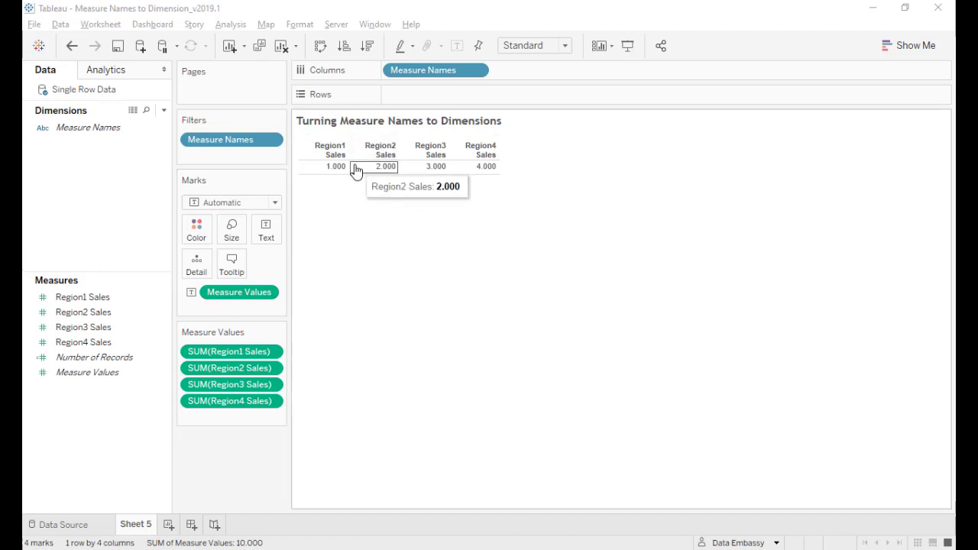
mouse_move(553, 193)
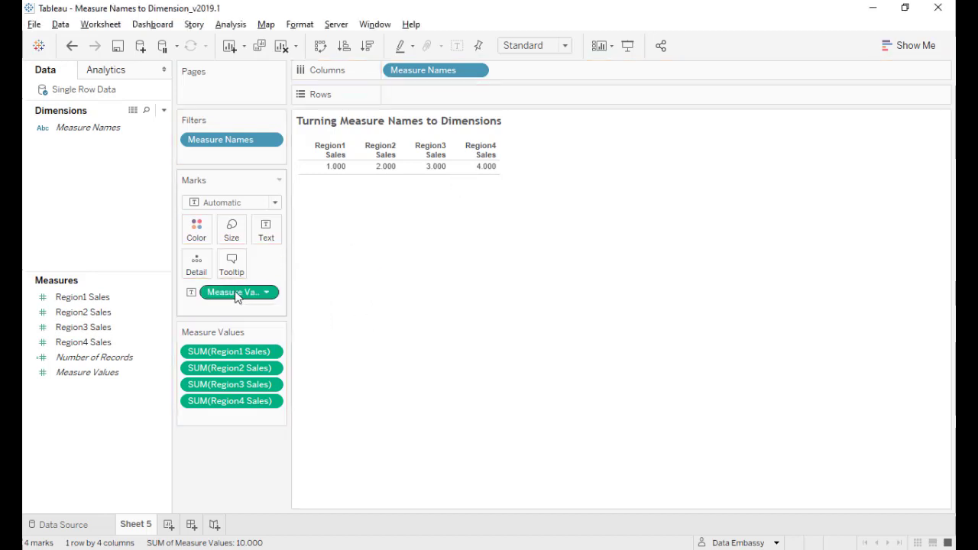
drag(235, 292, 422, 94)
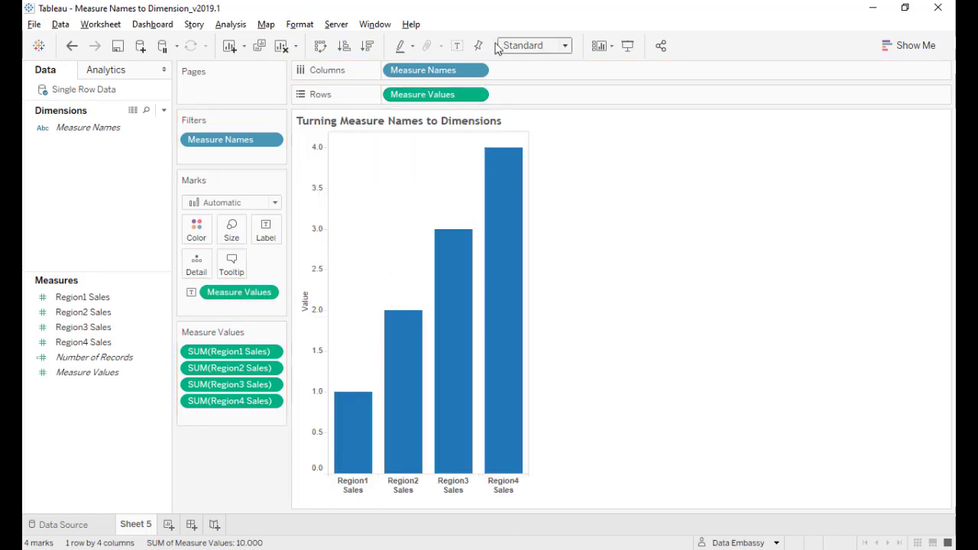
click(456, 46)
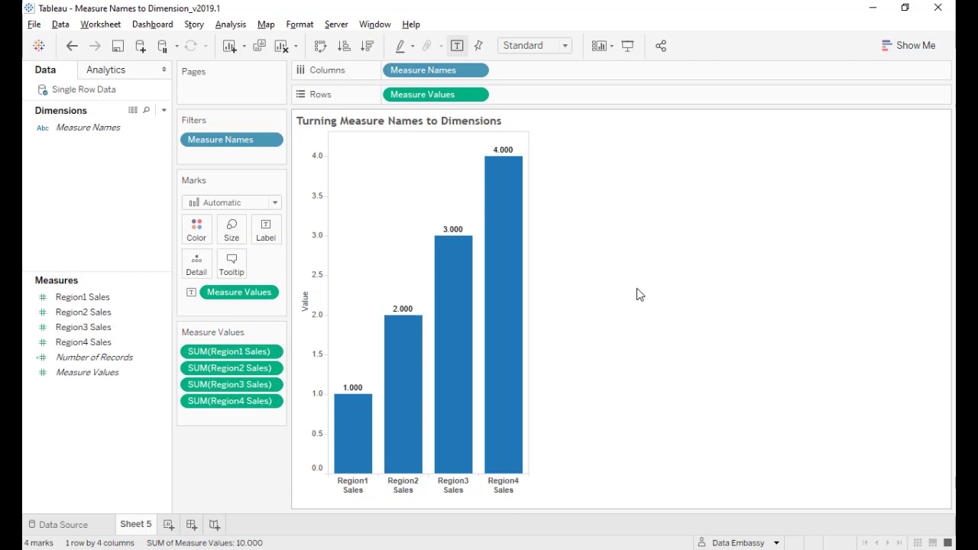
mouse_move(636, 294)
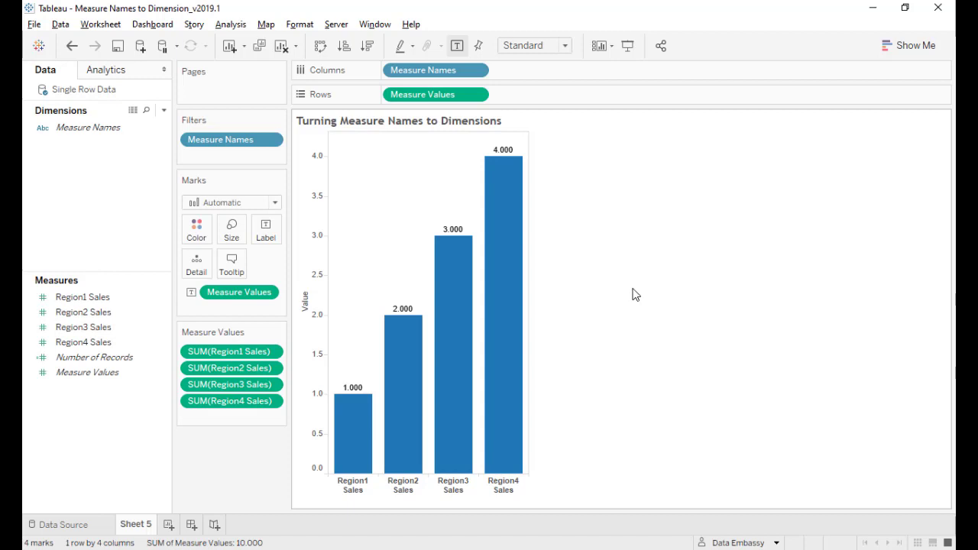
mouse_move(362, 403)
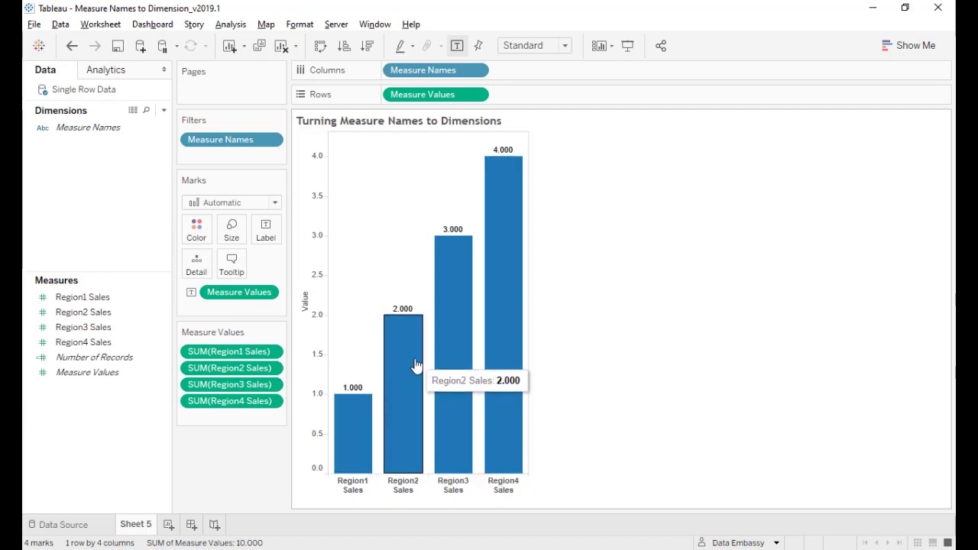
mouse_move(584, 332)
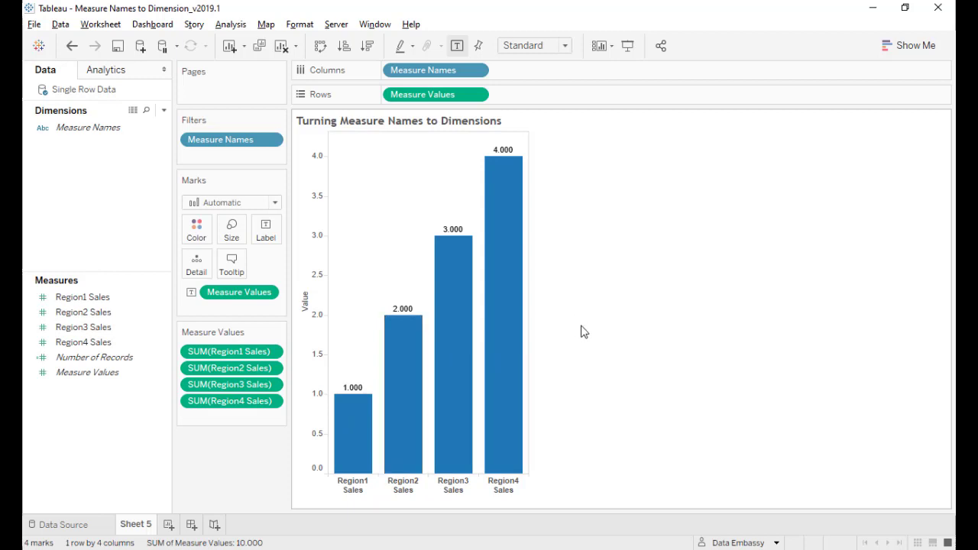
mouse_move(213, 463)
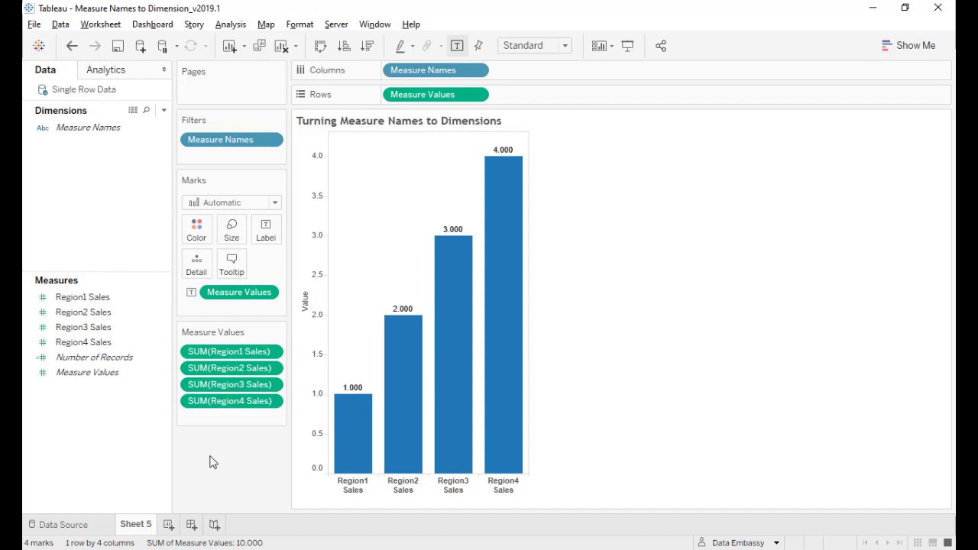
mouse_move(221, 461)
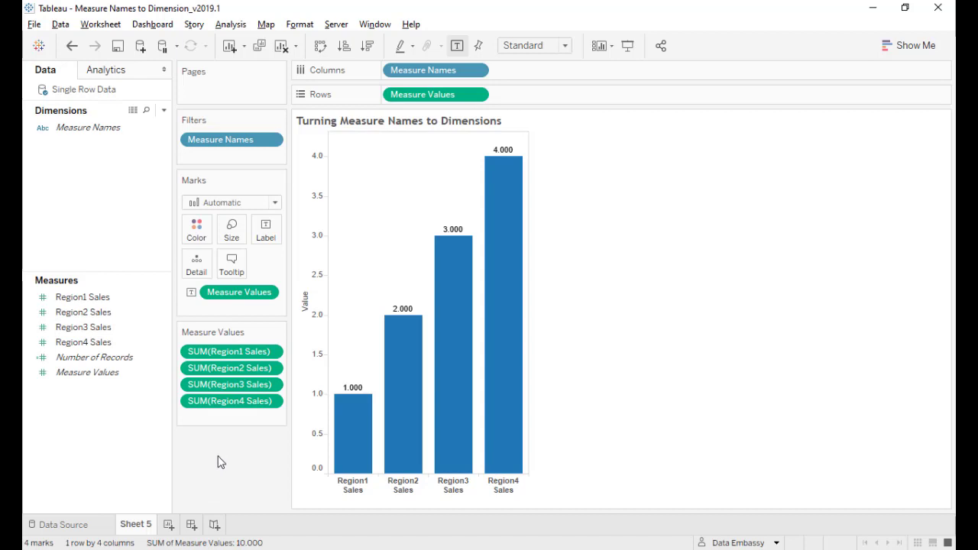
mouse_move(686, 306)
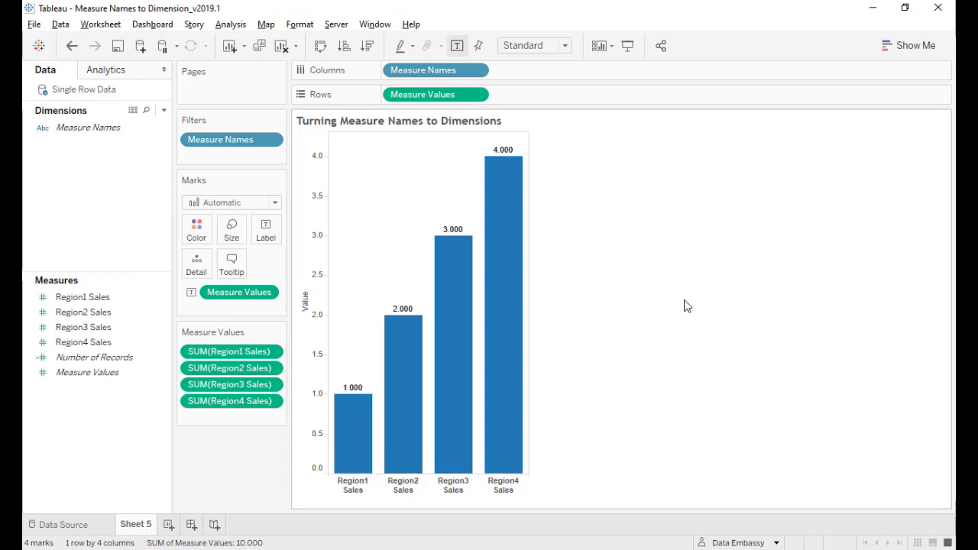
mouse_move(676, 323)
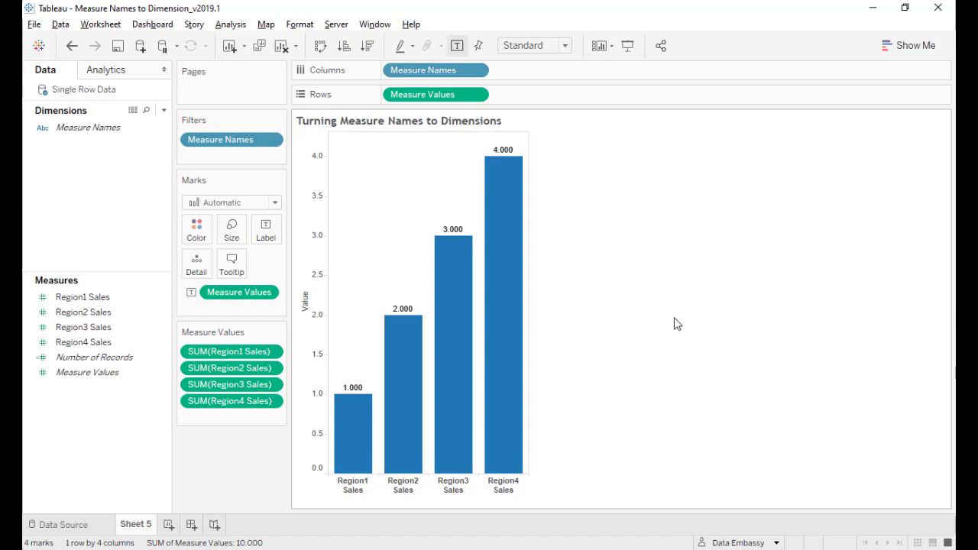
mouse_move(657, 318)
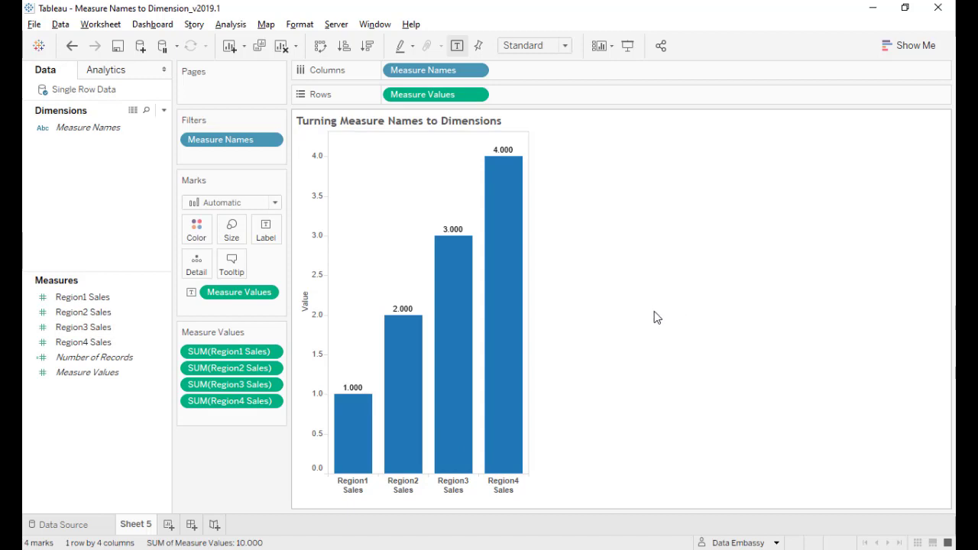
mouse_move(644, 314)
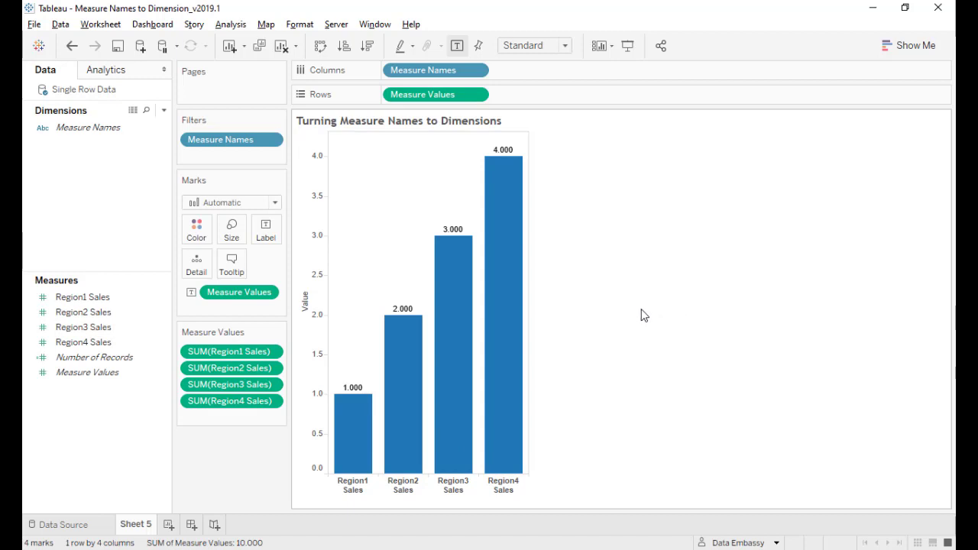
mouse_move(282, 45)
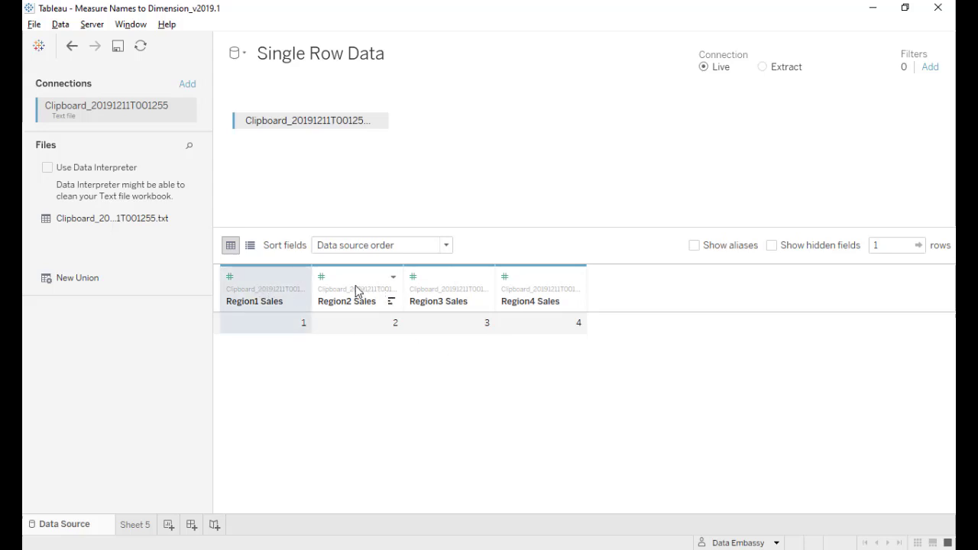
mouse_move(561, 289)
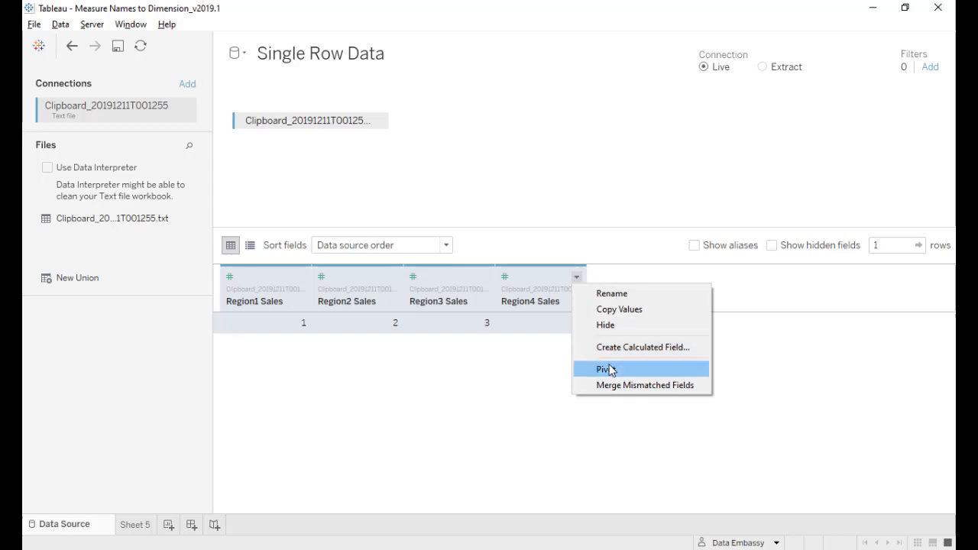
Pivot the Region1–Region4 Sales columns into Pivot Field Names and Pivot Field Values
click(603, 369)
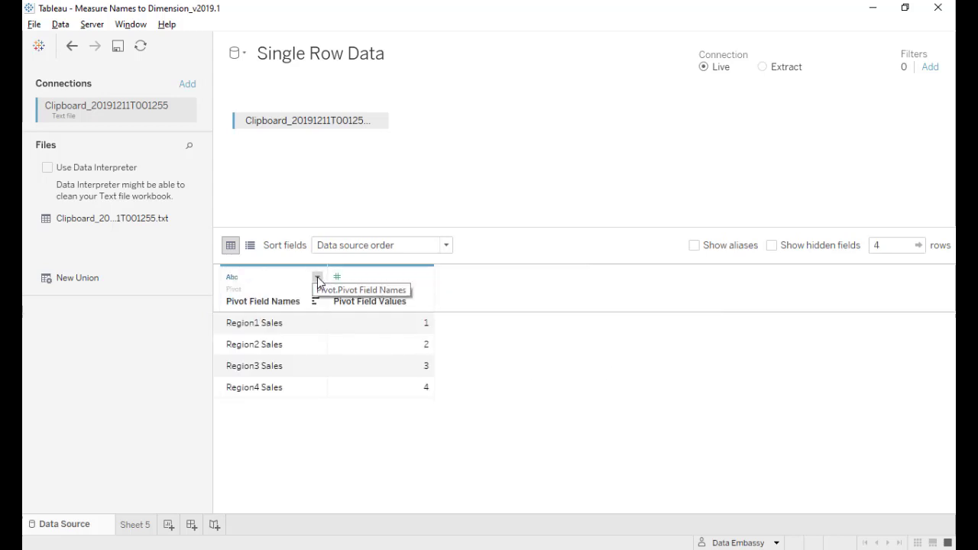
Rename Pivot Field Names to 'Names' and Pivot Field Values to 'Values', then go to Sheet 5
click(317, 276)
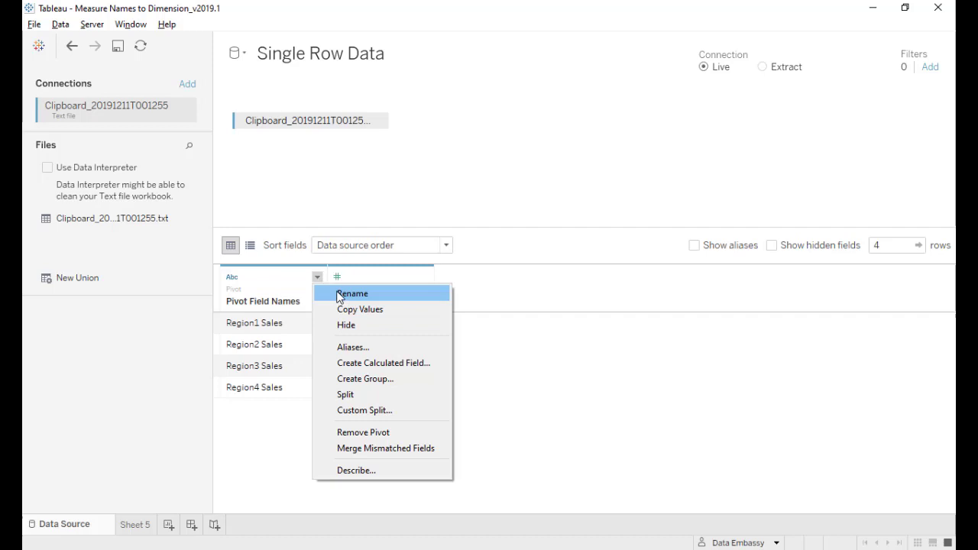
click(352, 293)
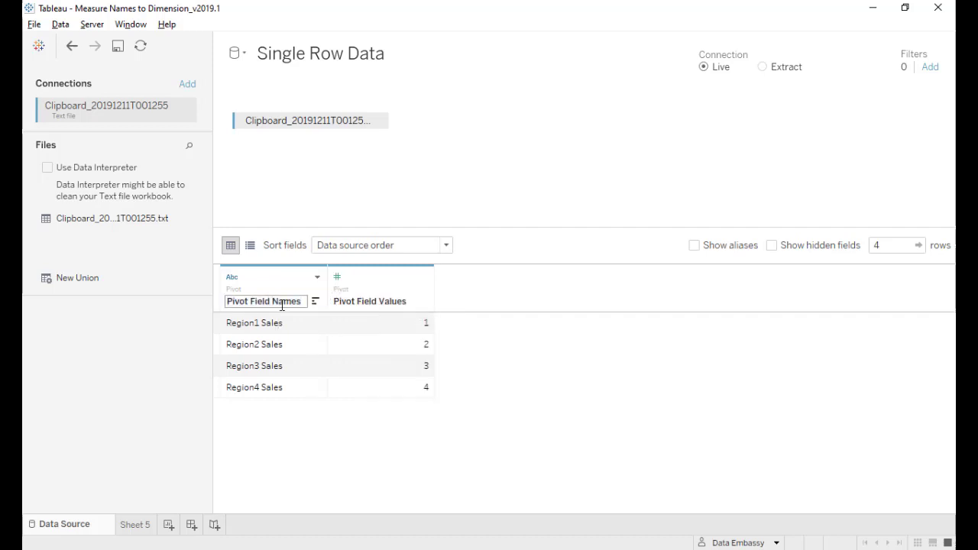
text(Names)
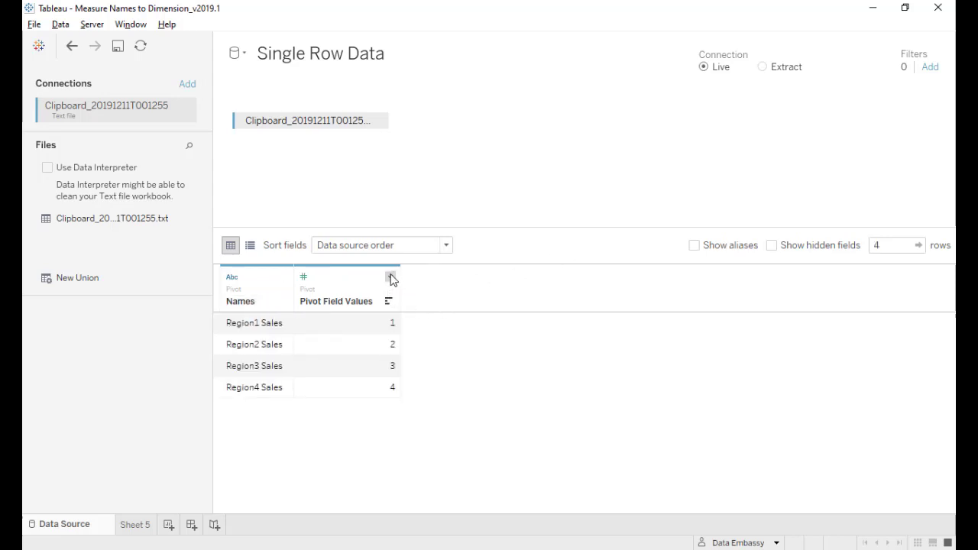
double_click(336, 301)
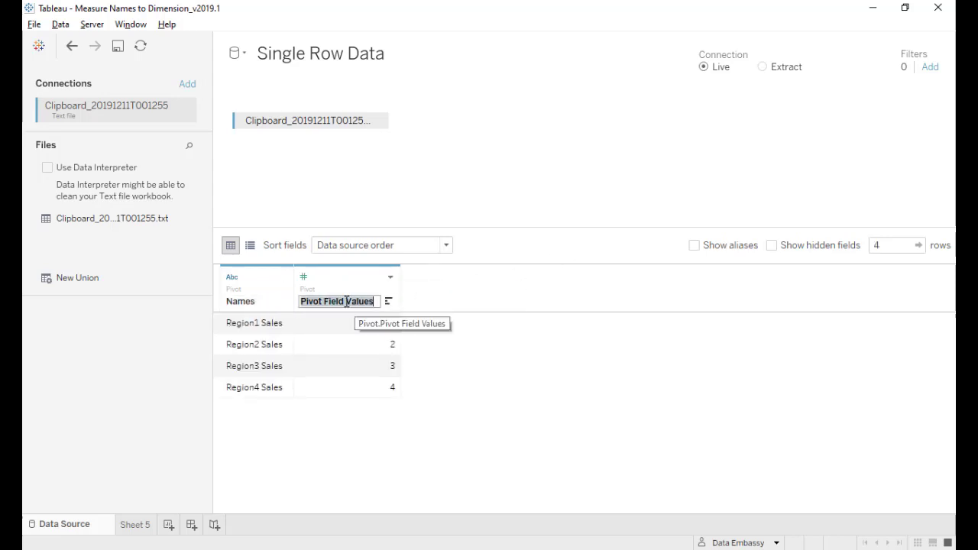
text(Values)
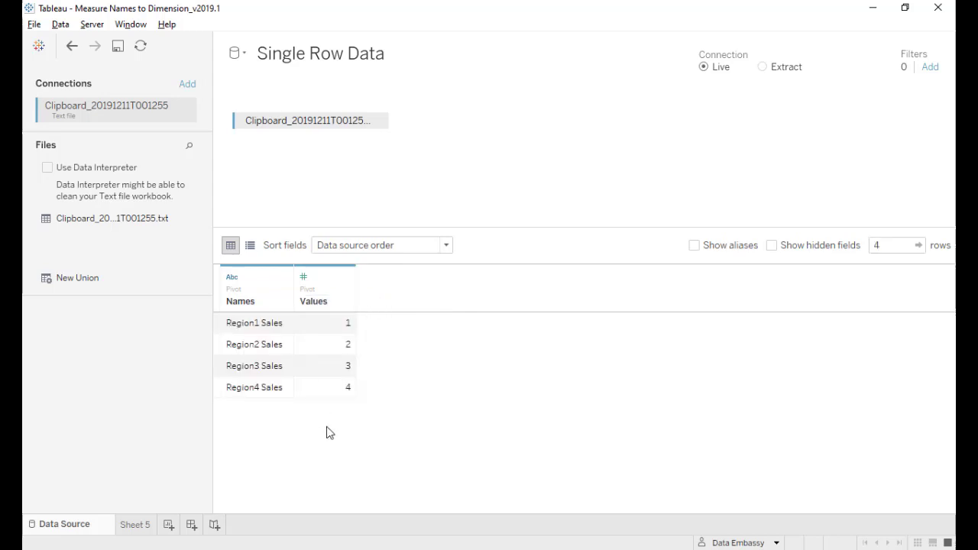
mouse_move(409, 402)
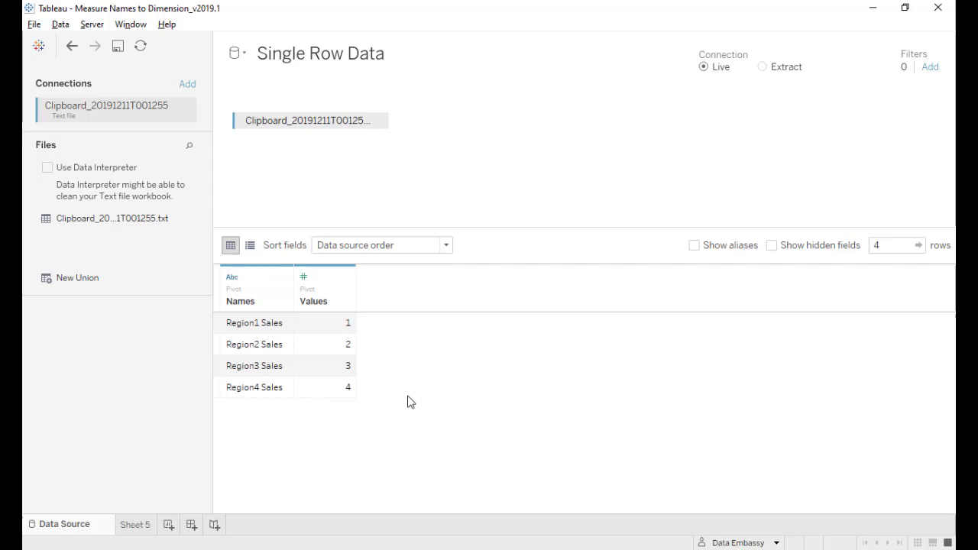
mouse_move(346, 451)
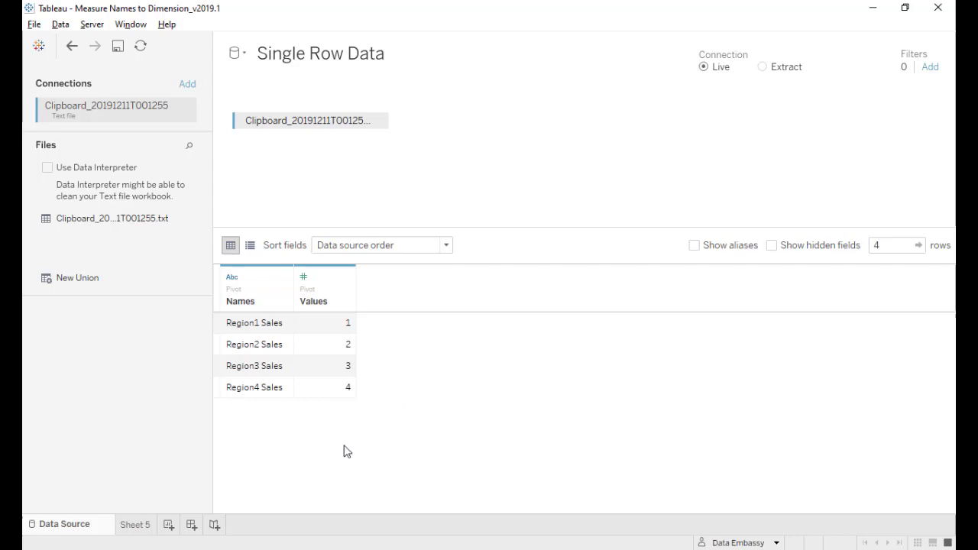
click(135, 524)
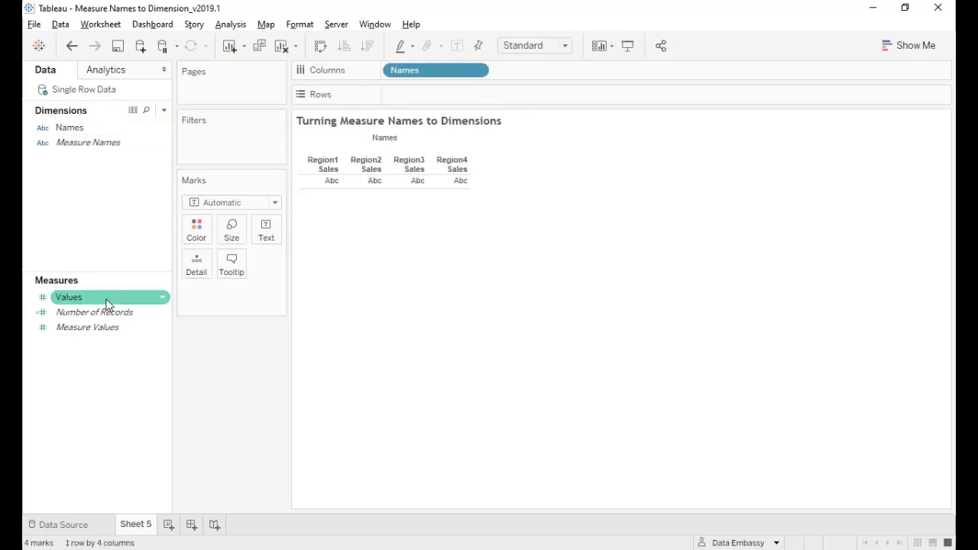
Add Values to Rows and to the Label card, giving four labeled regional bars
drag(68, 297, 435, 94)
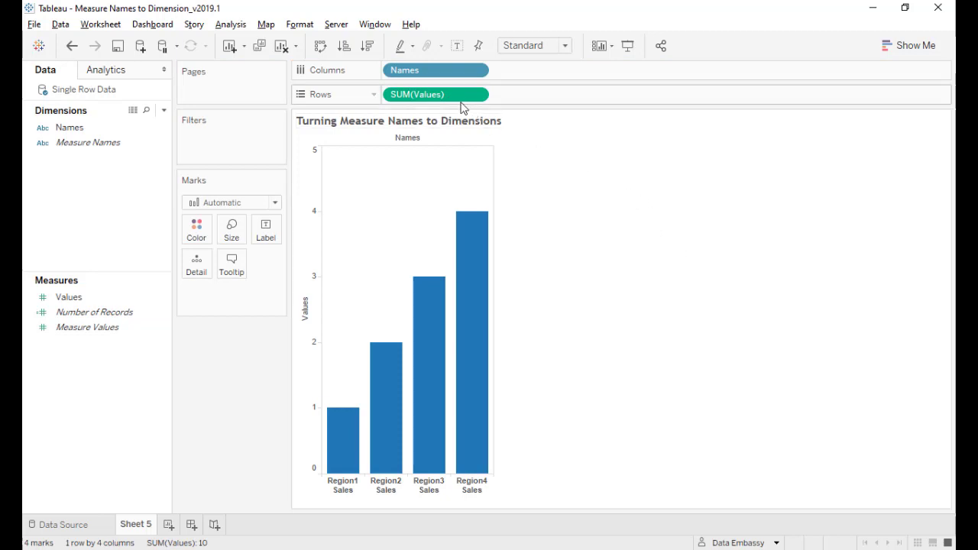
drag(435, 94, 265, 233)
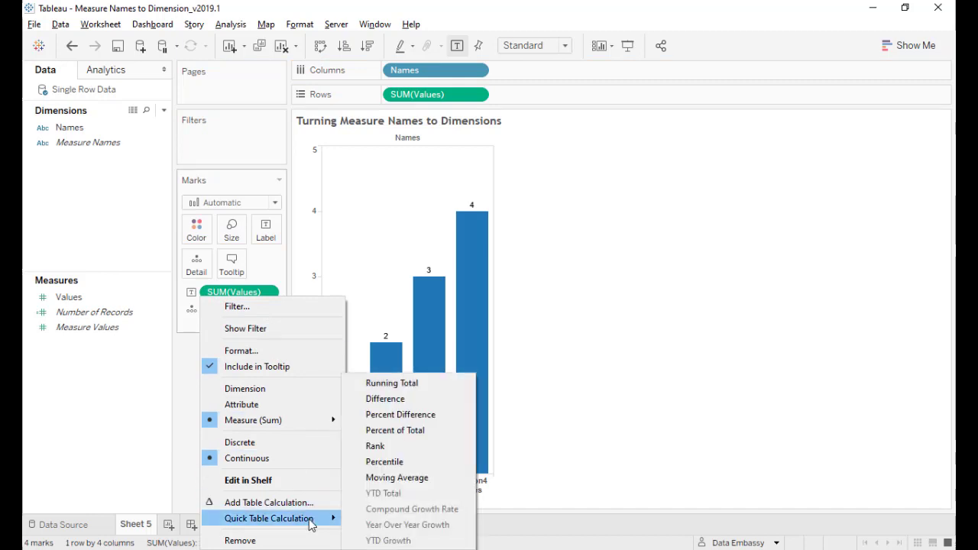
mouse_move(400, 414)
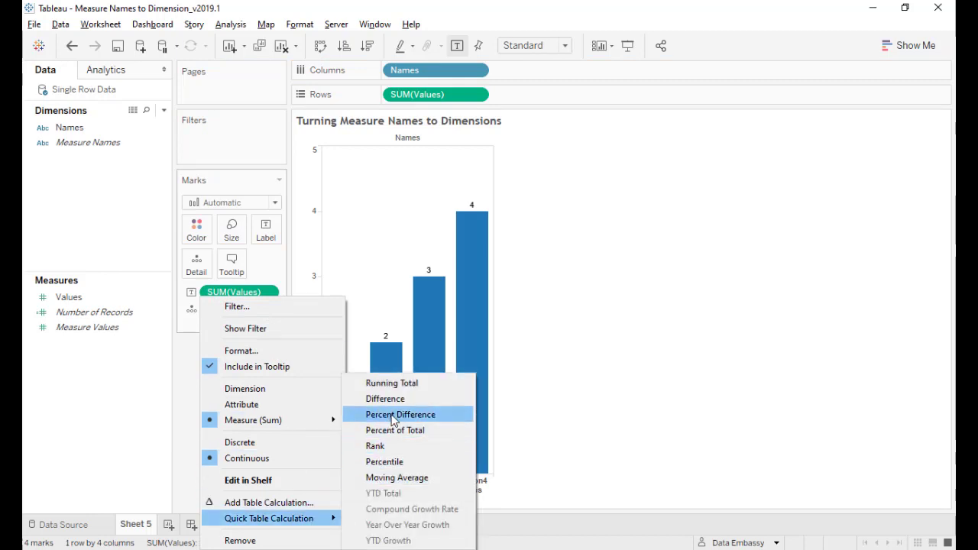
mouse_move(395, 429)
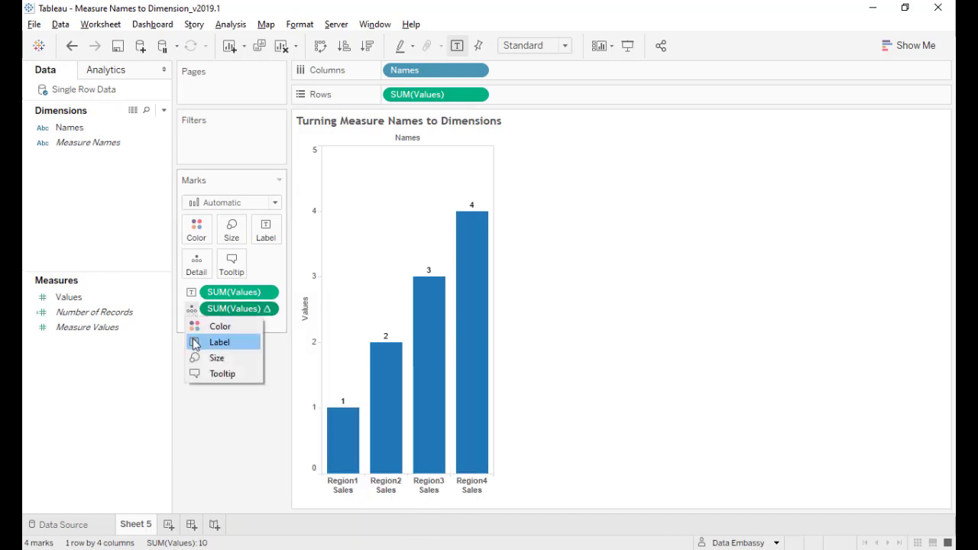
Set the percent-of-total field as a Label, showing 10%, 20%, 30%, 40% on the bars
click(219, 342)
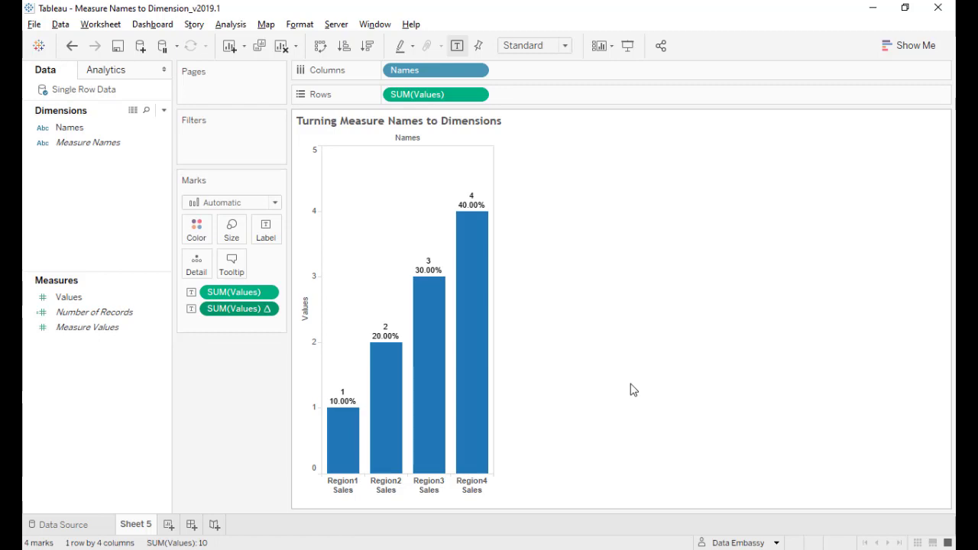
mouse_move(628, 391)
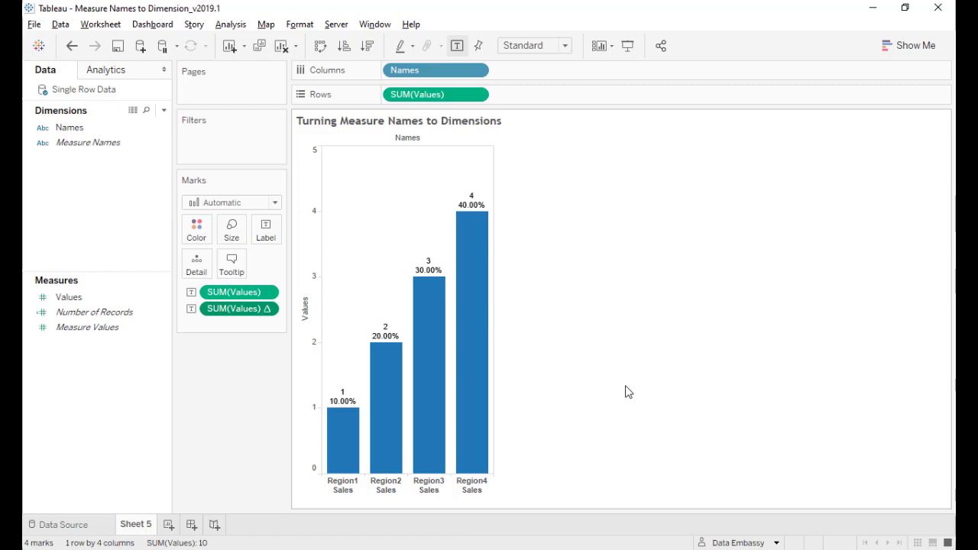
mouse_move(626, 392)
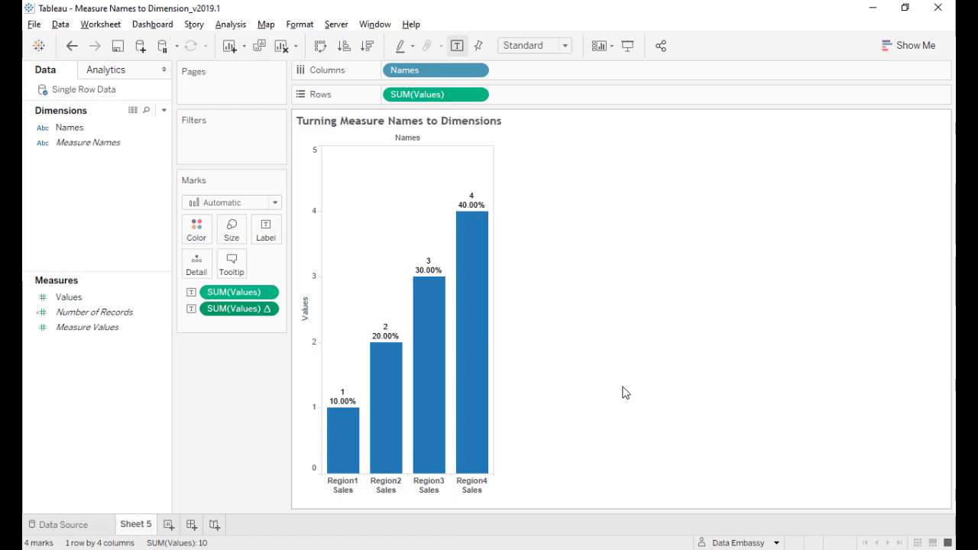
mouse_move(657, 393)
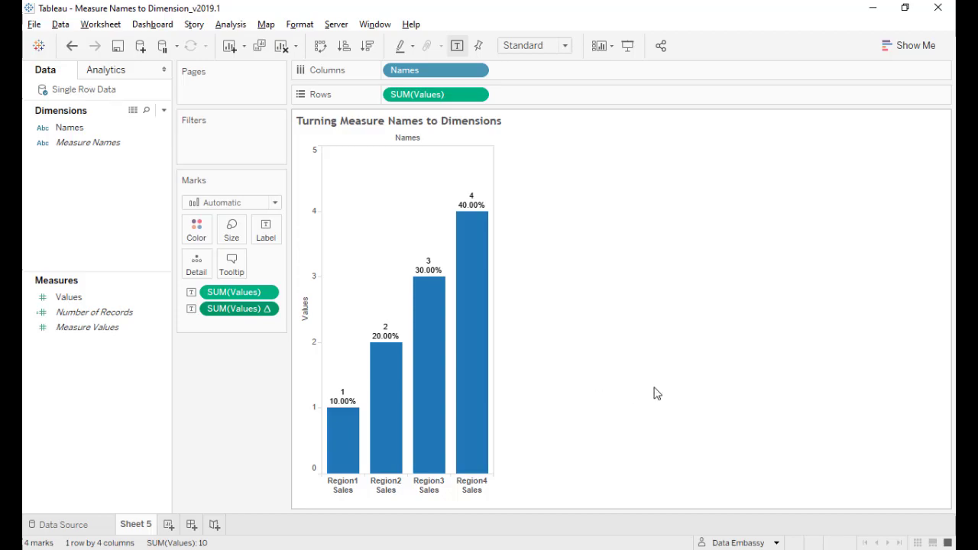